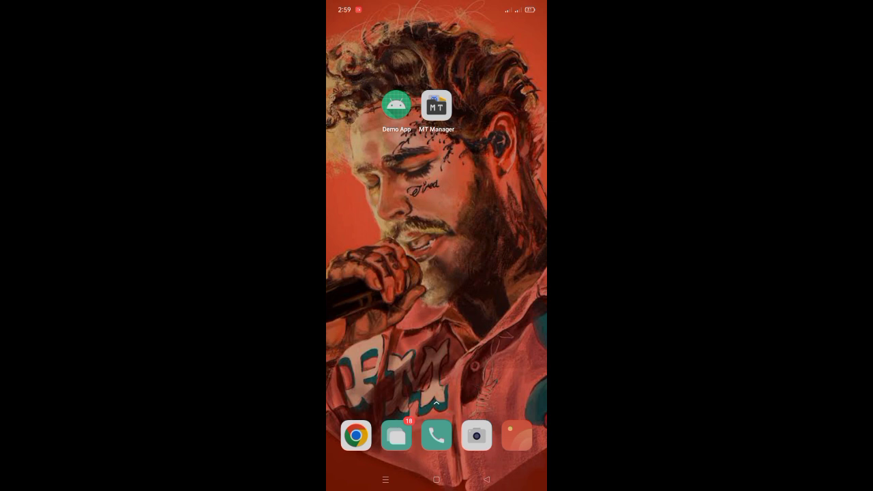
Step: Try logging into Demo App with made-up credentials, then browse internal storage in MT Manager
drag(396, 106, 396, 164)
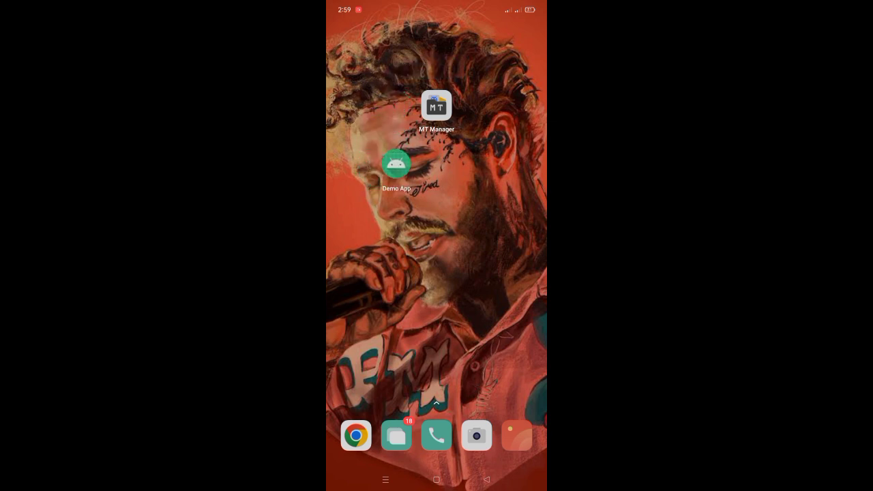
click(397, 162)
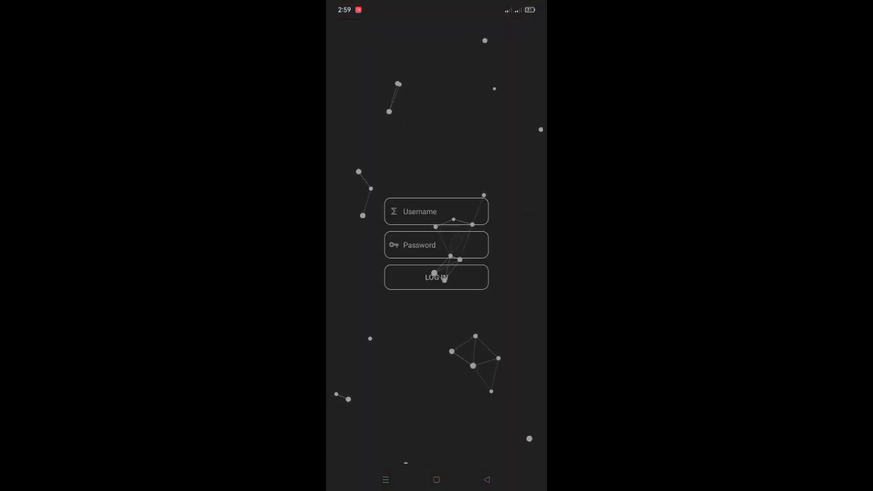
click(436, 212)
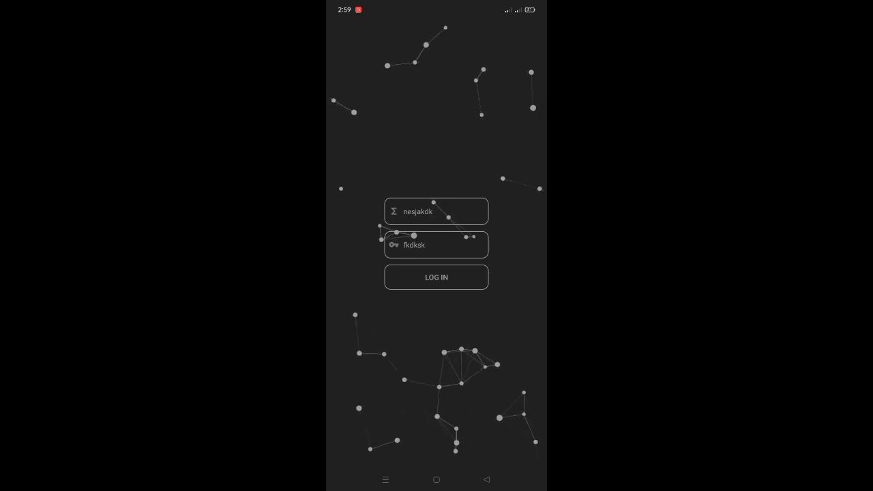
click(437, 479)
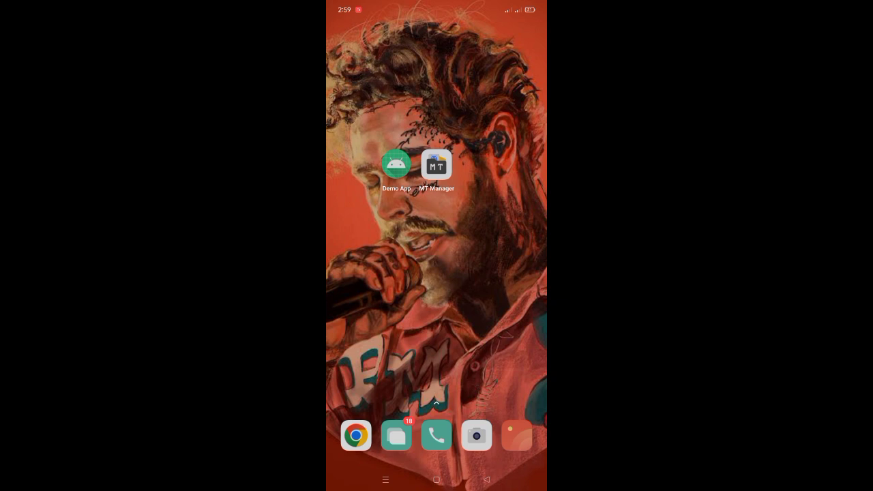
click(436, 163)
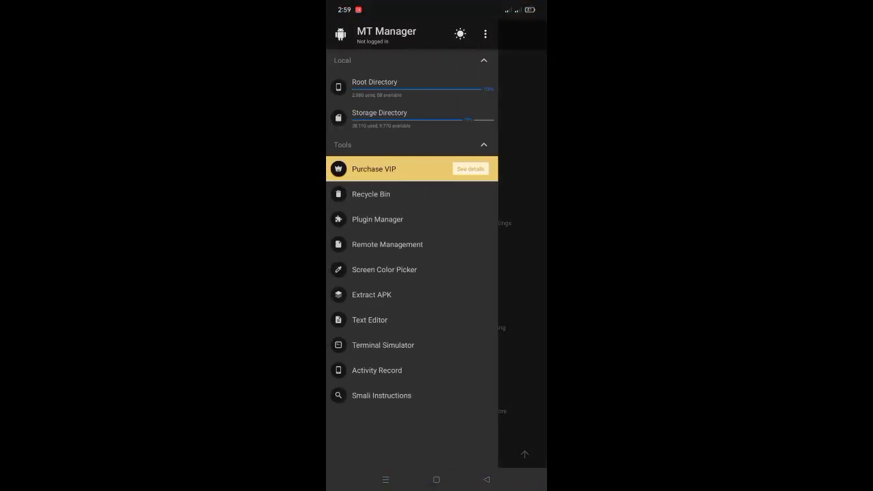
click(371, 295)
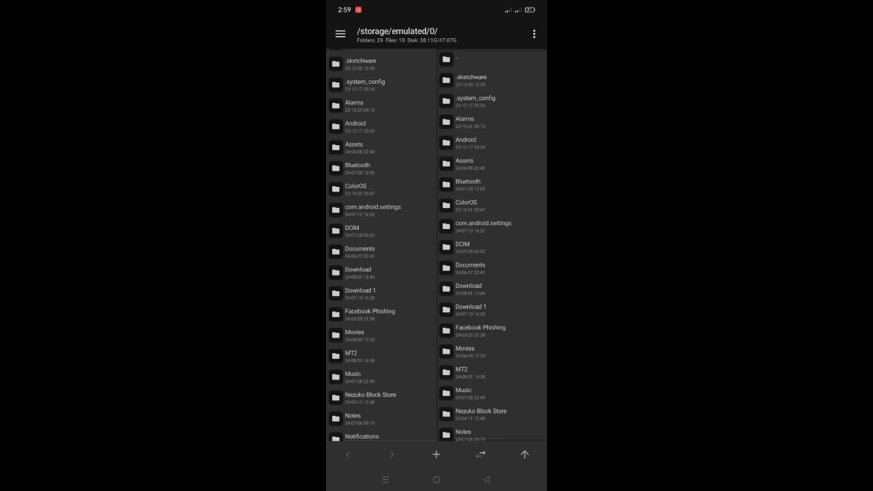
Step: Go to the Demo App manifest's string pool and scroll to the .HomeActivity entry
click(368, 355)
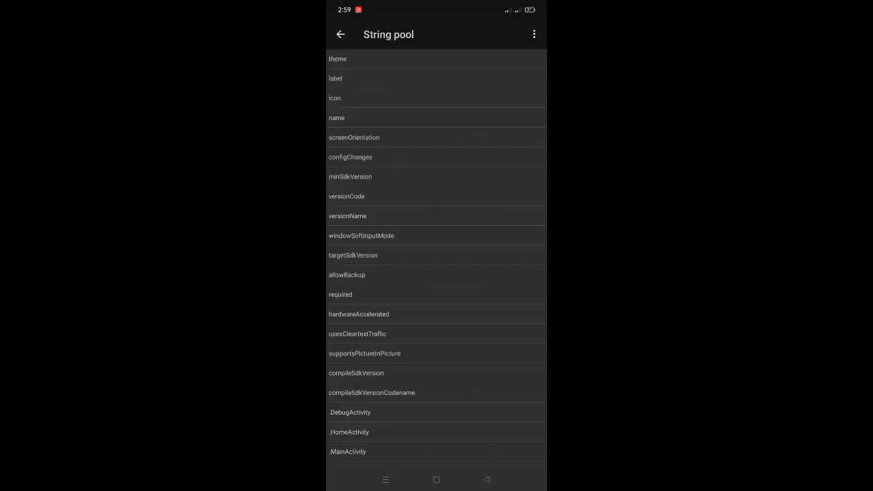
scroll(down, 3)
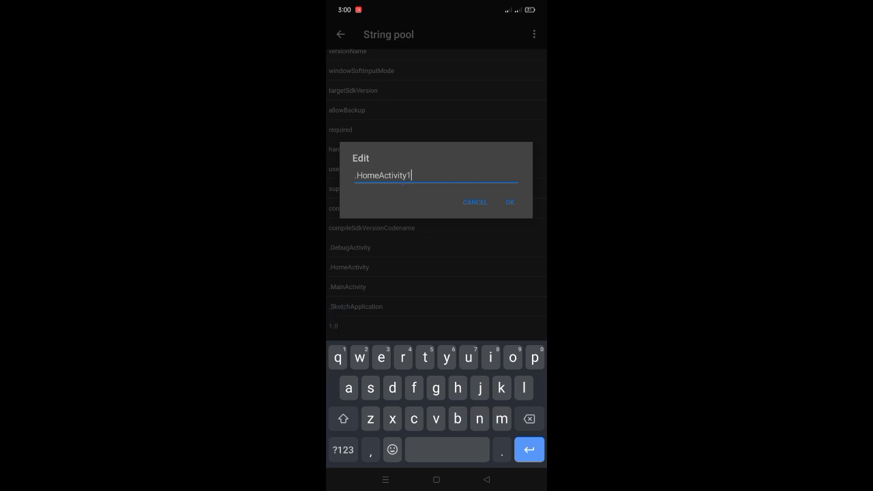
Step: Save the entry as .HomeActivity1 and start editing the .MainActivity string
double_click(382, 175)
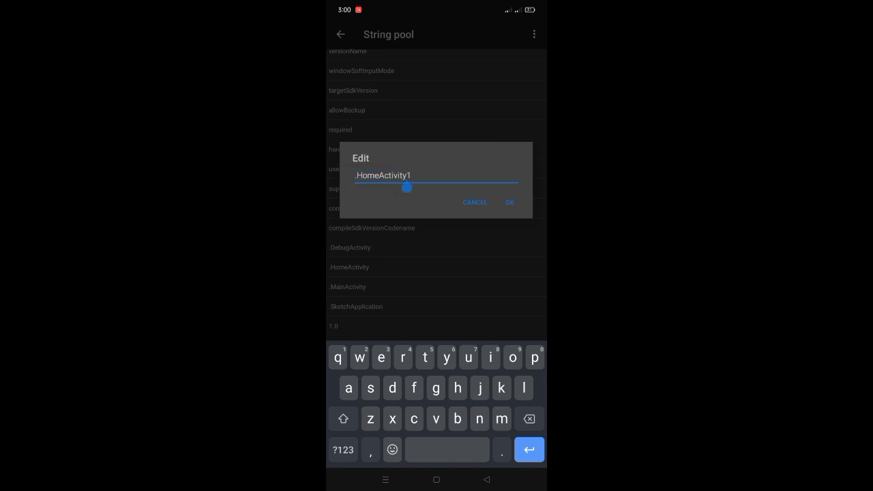
click(509, 202)
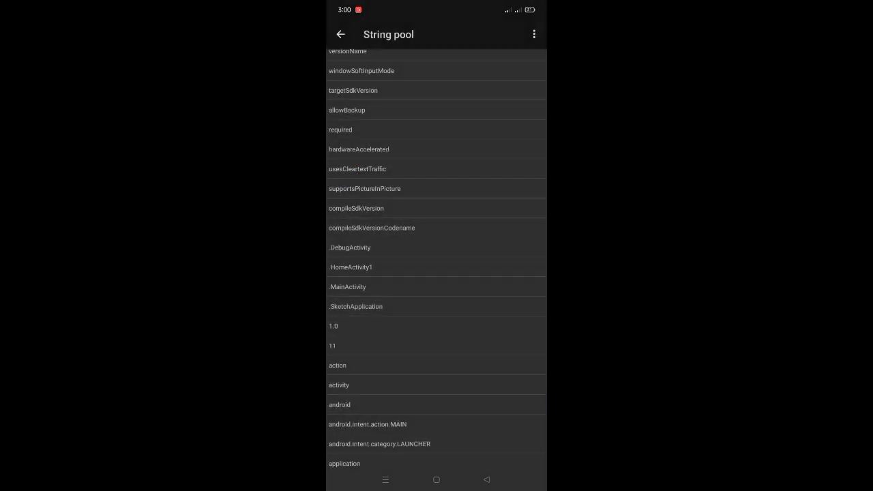
click(347, 286)
text(.HomeActivity)
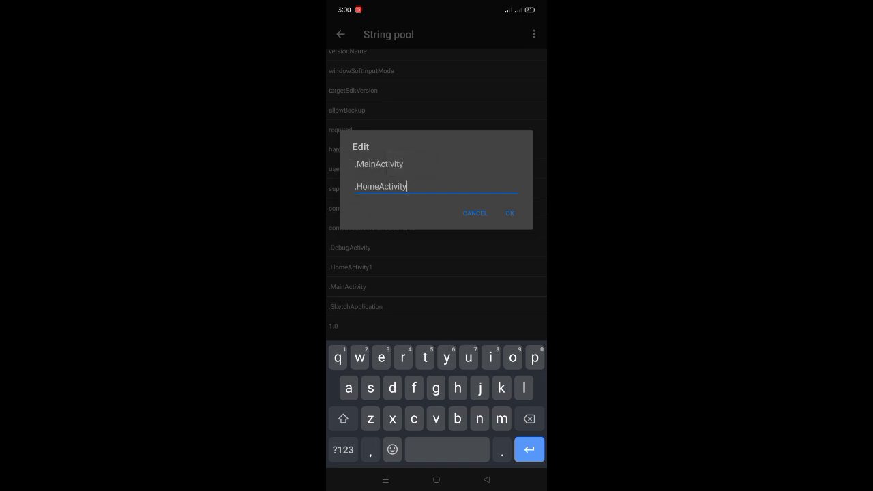
Step: Rename .MainActivity to .HomeActivity and .HomeActivity1 to .MainActivity
click(395, 163)
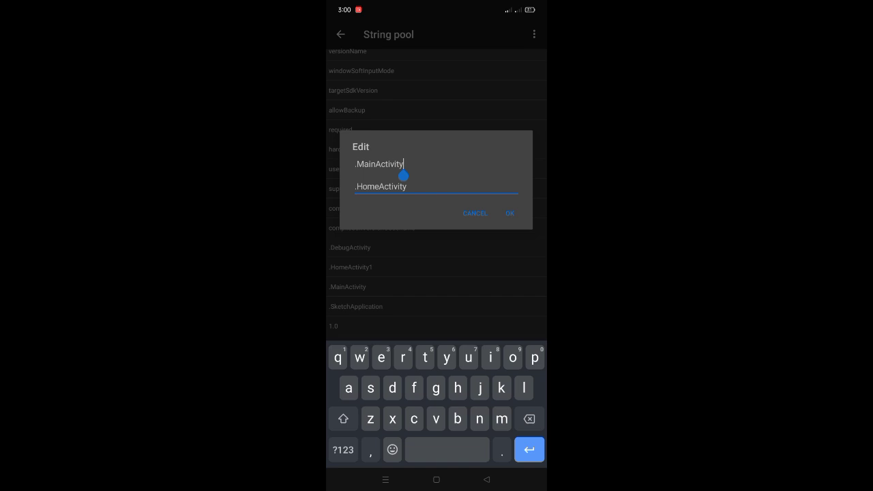
double_click(378, 164)
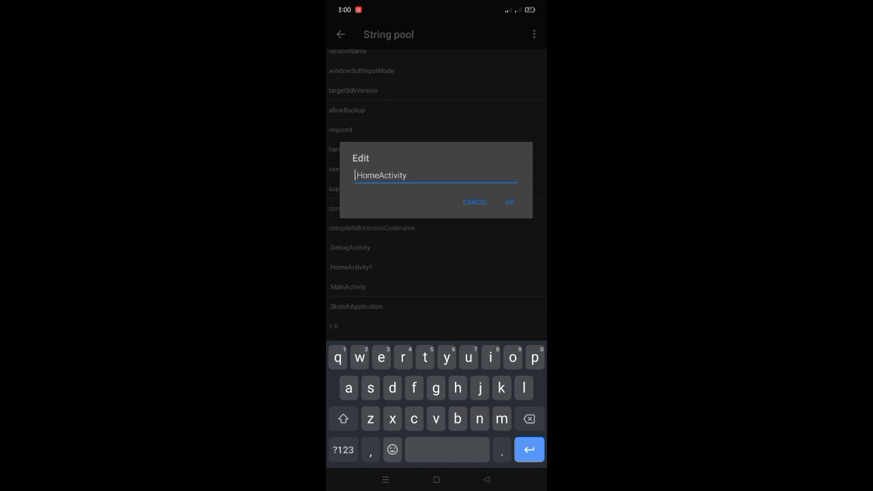
click(509, 202)
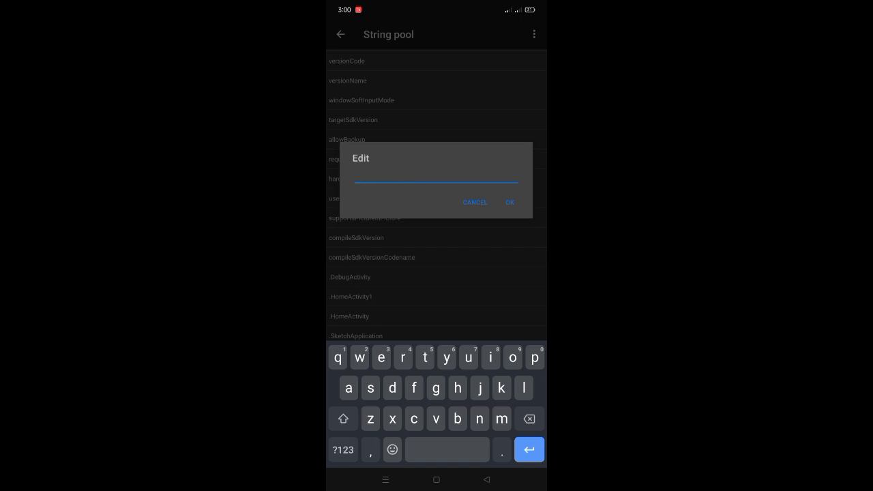
text(.MainActivity)
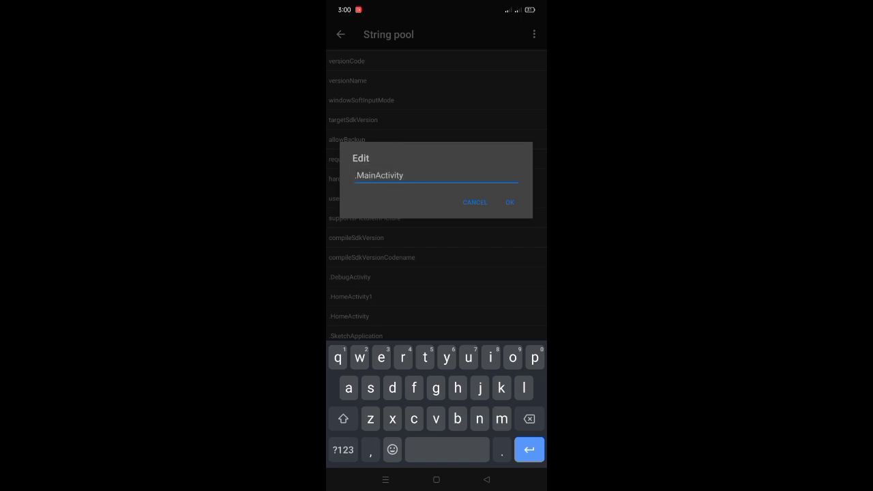
click(509, 201)
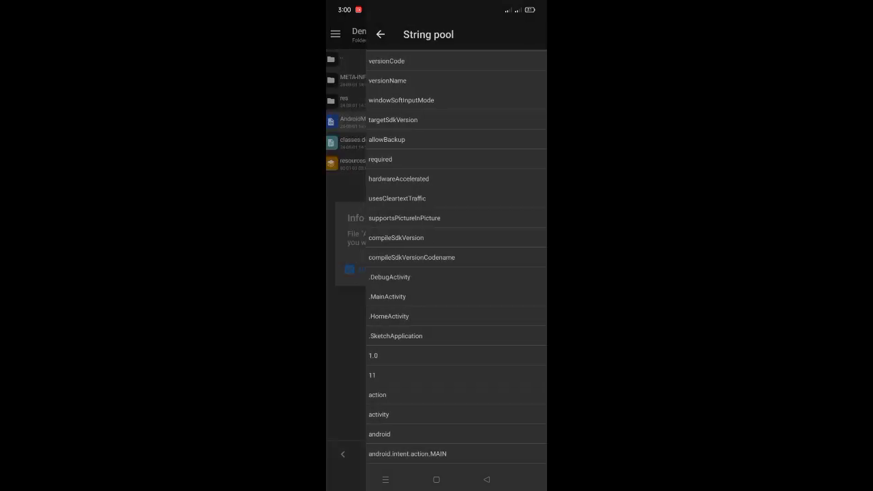
Step: Save the edited manifest into the APK, install the modified Demo App, and launch it
click(380, 34)
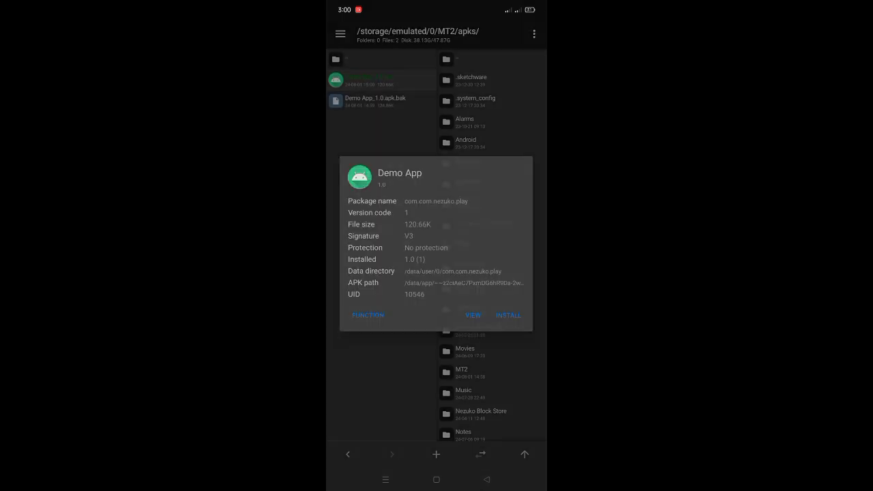
click(508, 314)
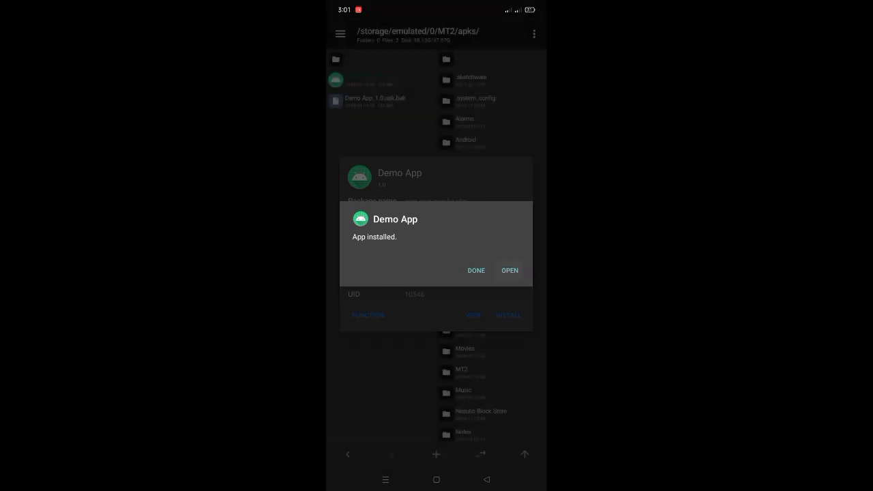
click(510, 270)
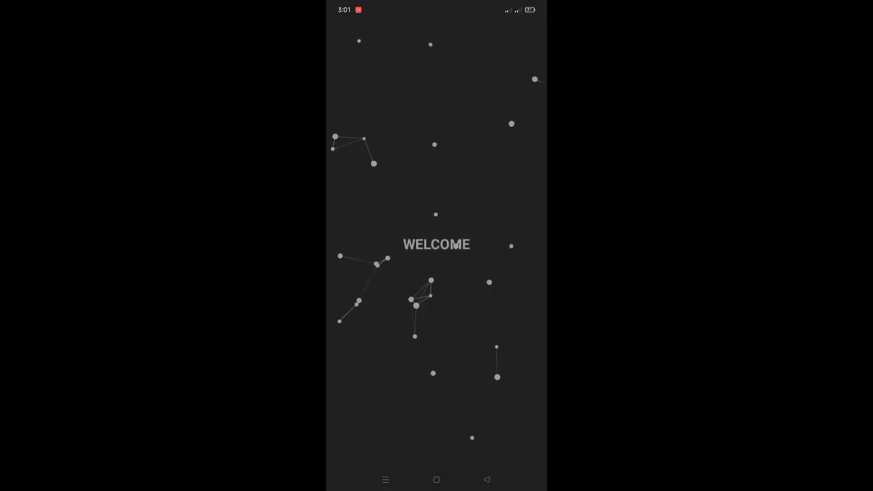